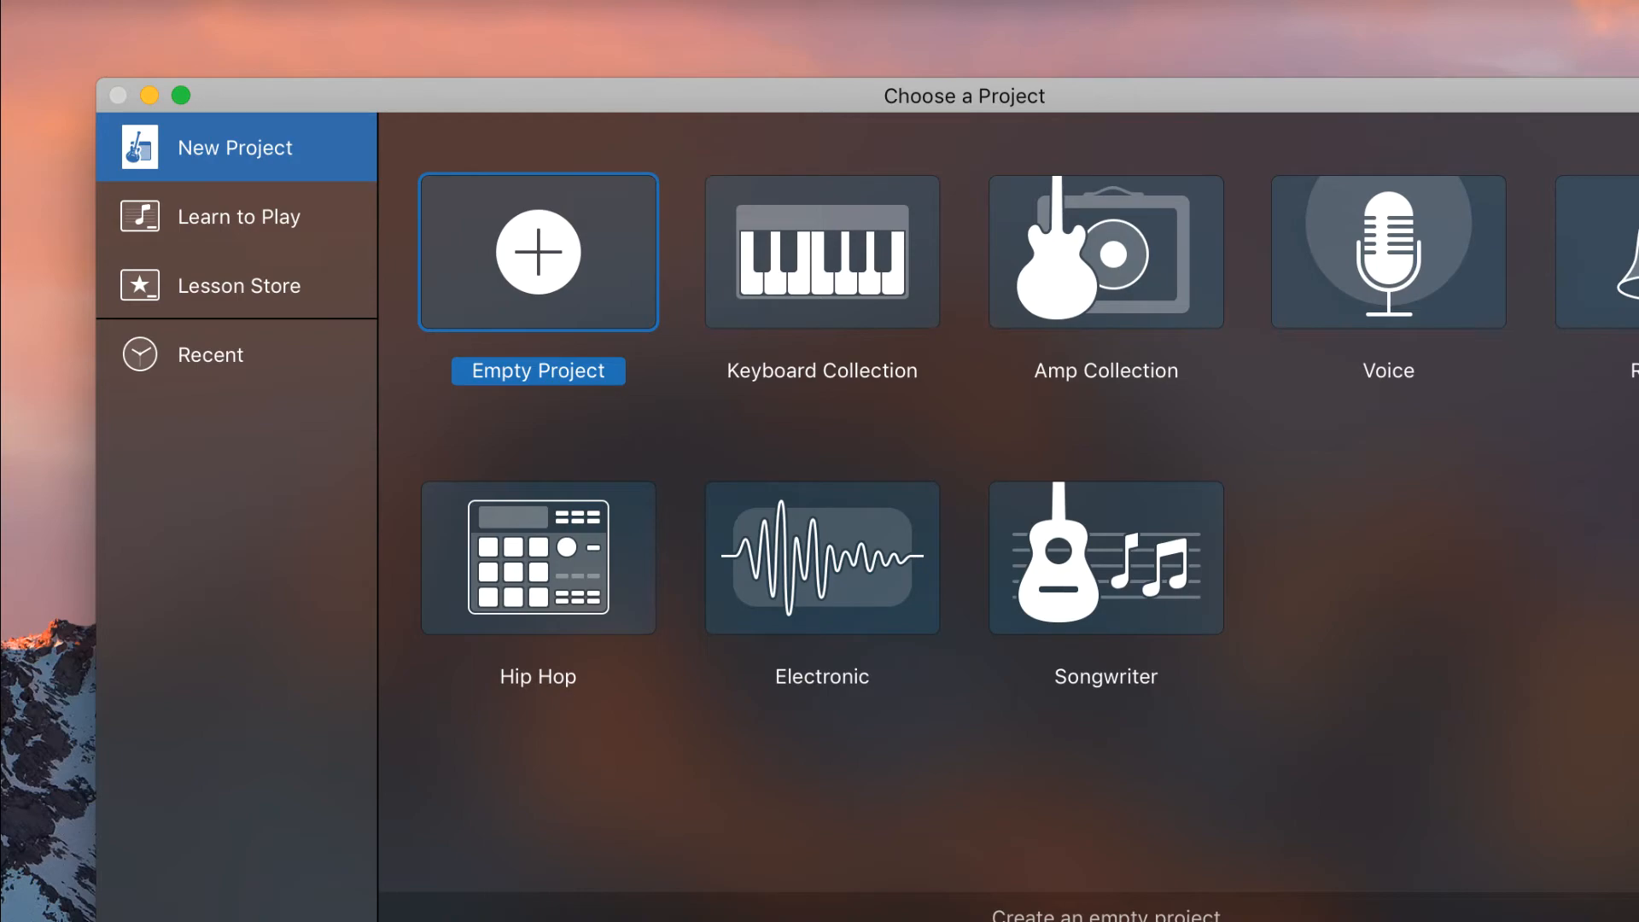
Start a new Empty Project that opens with a single audio track, Audio 1.
left_click(538, 253)
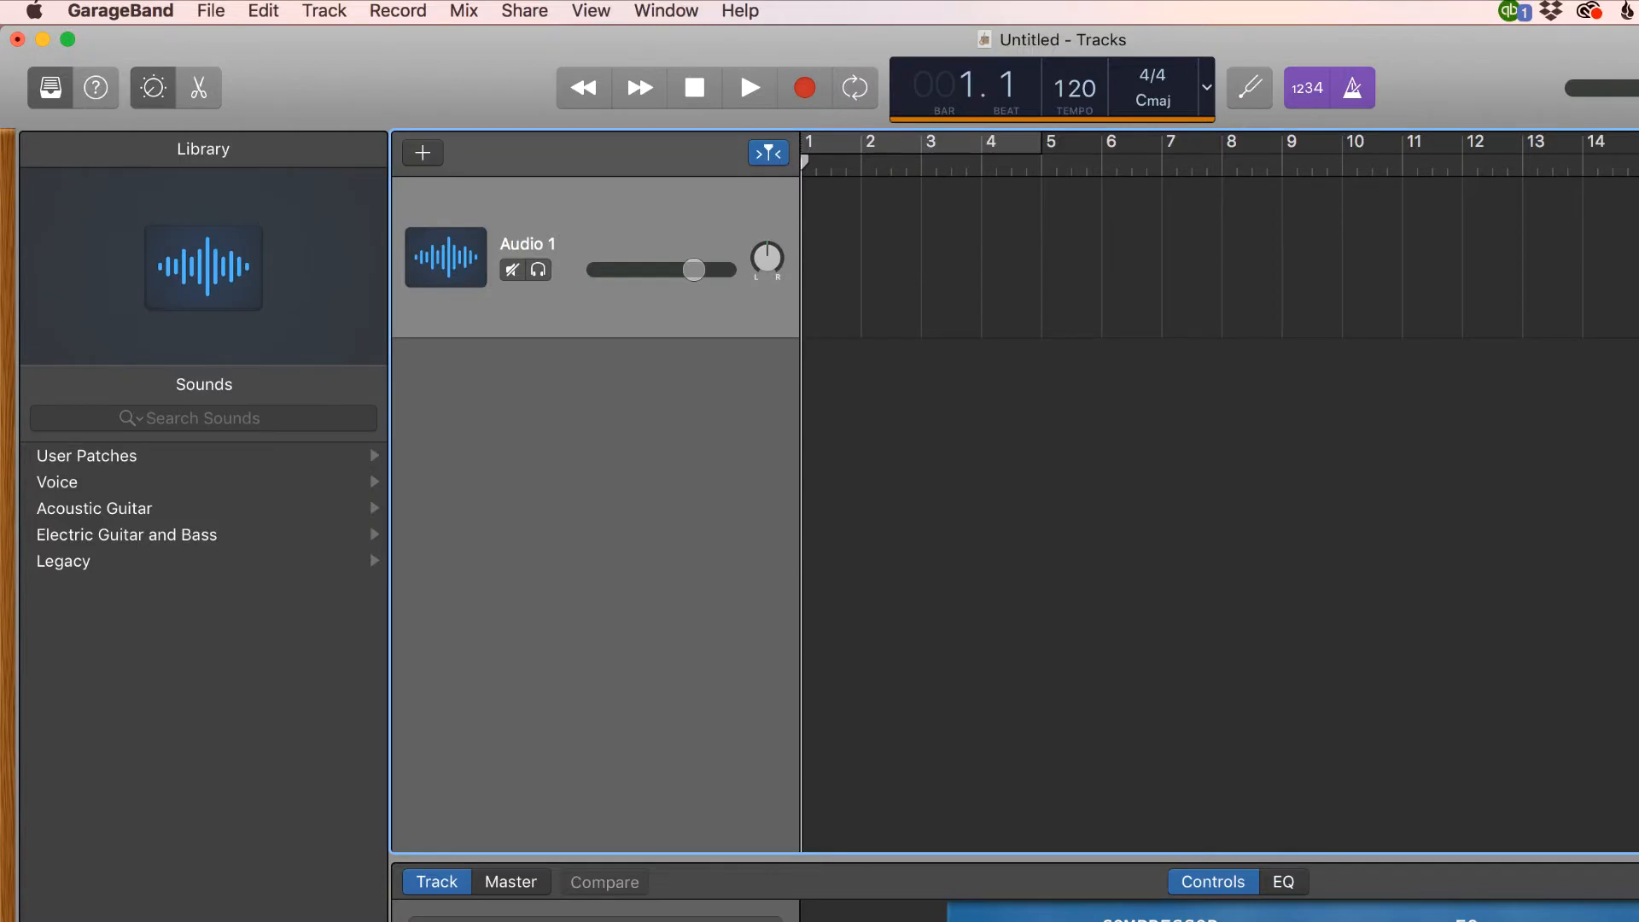
Add a second microphone audio track, Audio 2, below Audio 1.
left_click(421, 154)
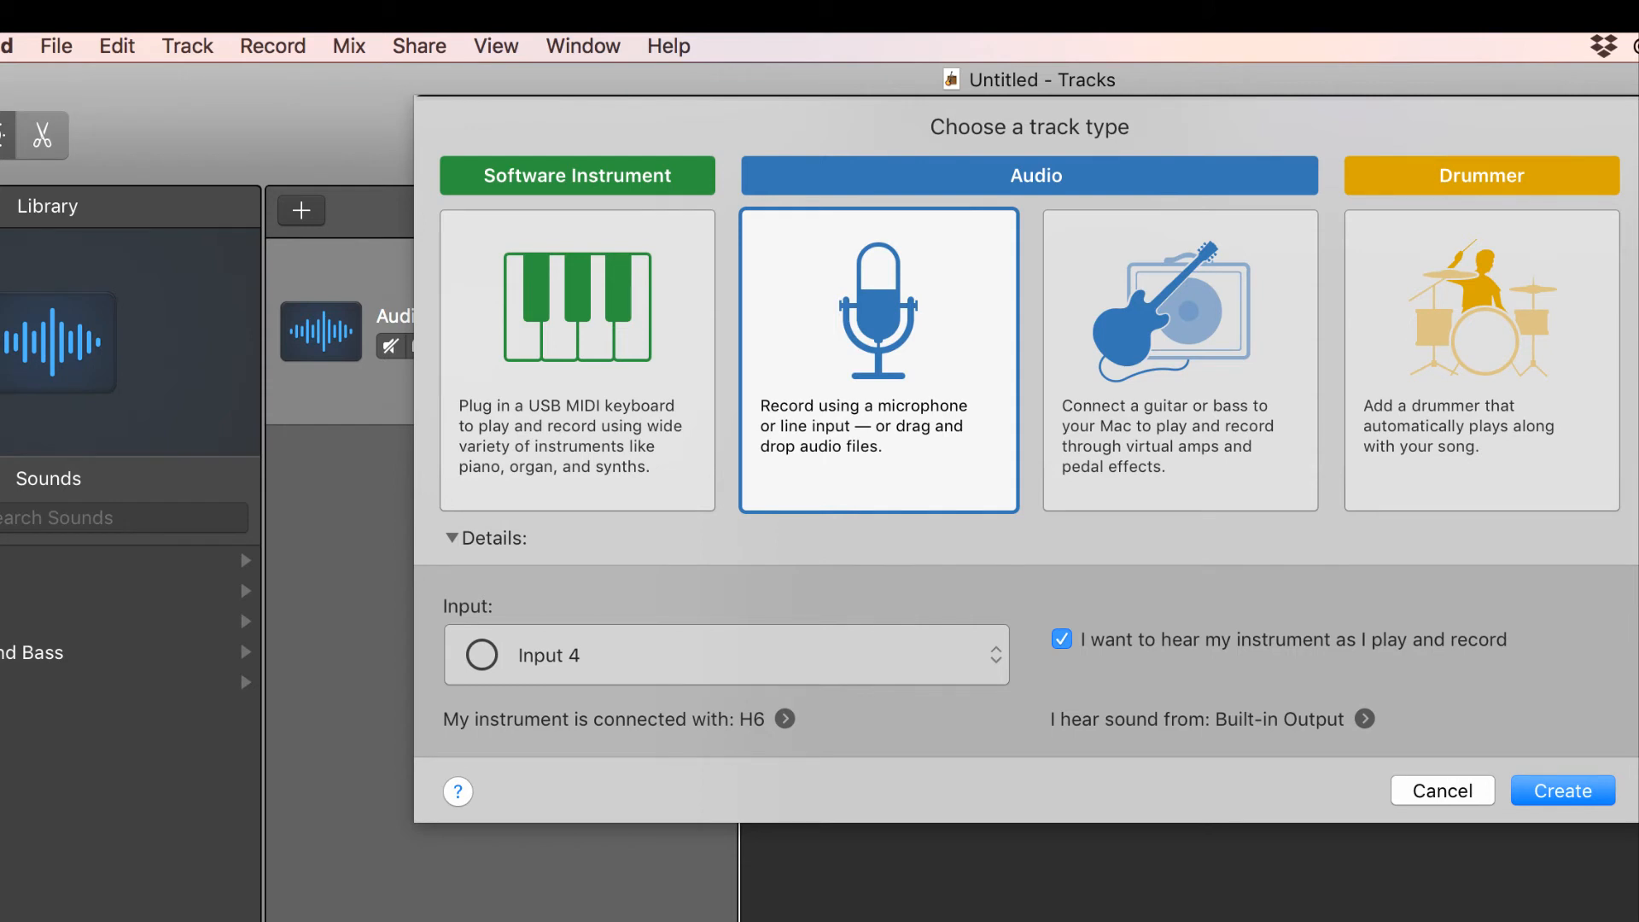
left_click(1561, 790)
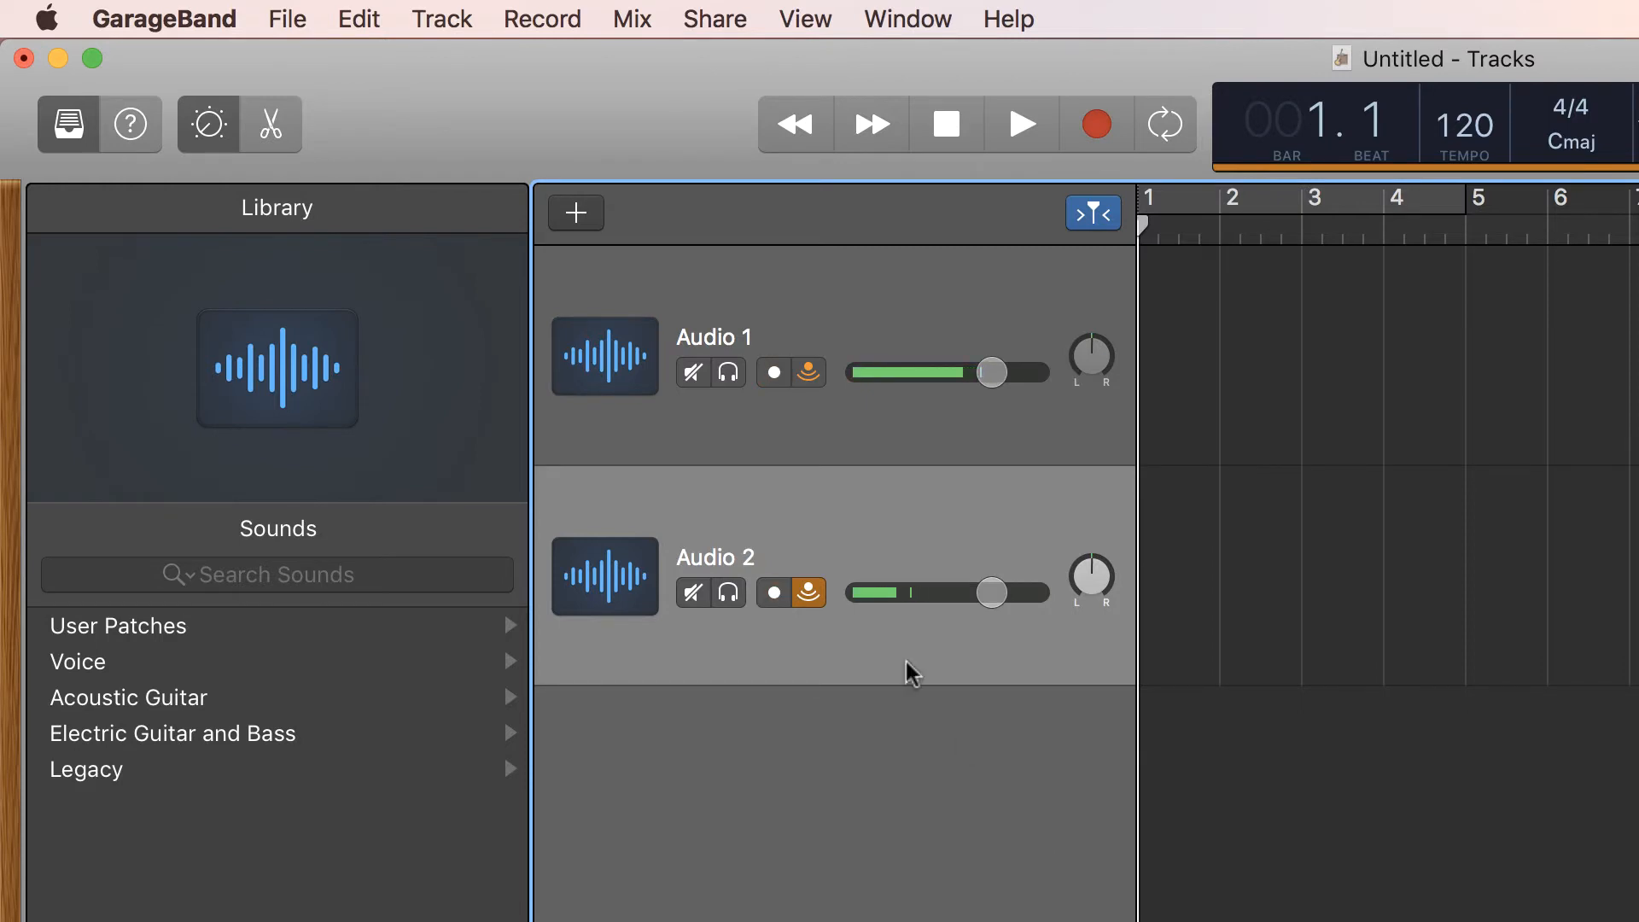
Record-enable Audio 1 and Audio 2 together and begin recording from bar 1.
left_click(773, 372)
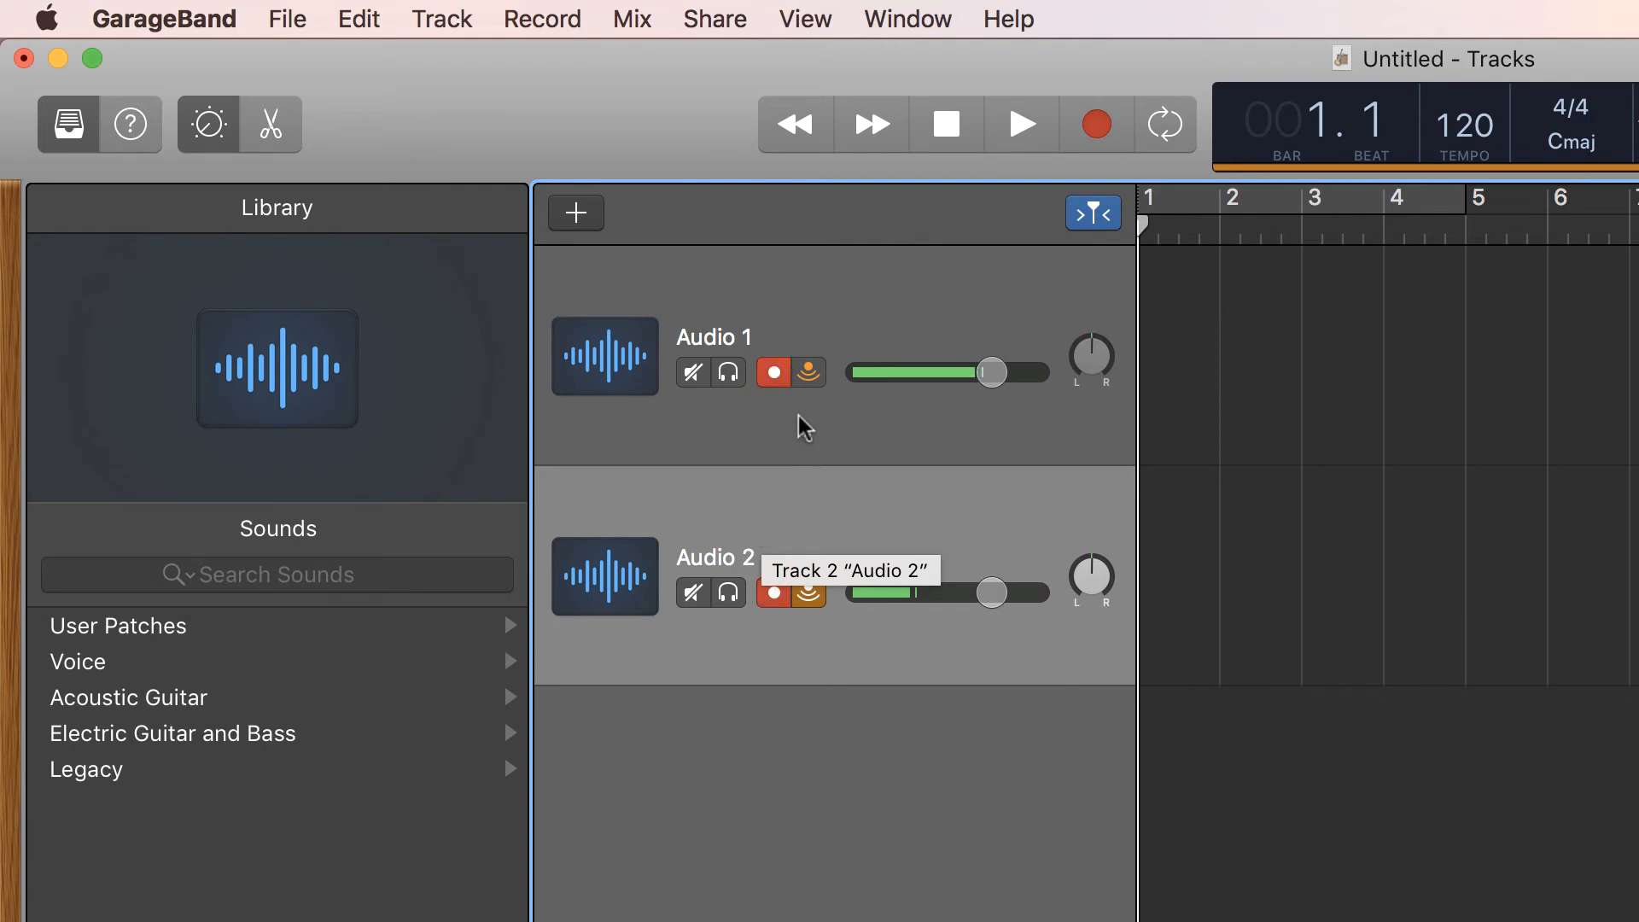
left_click(771, 372)
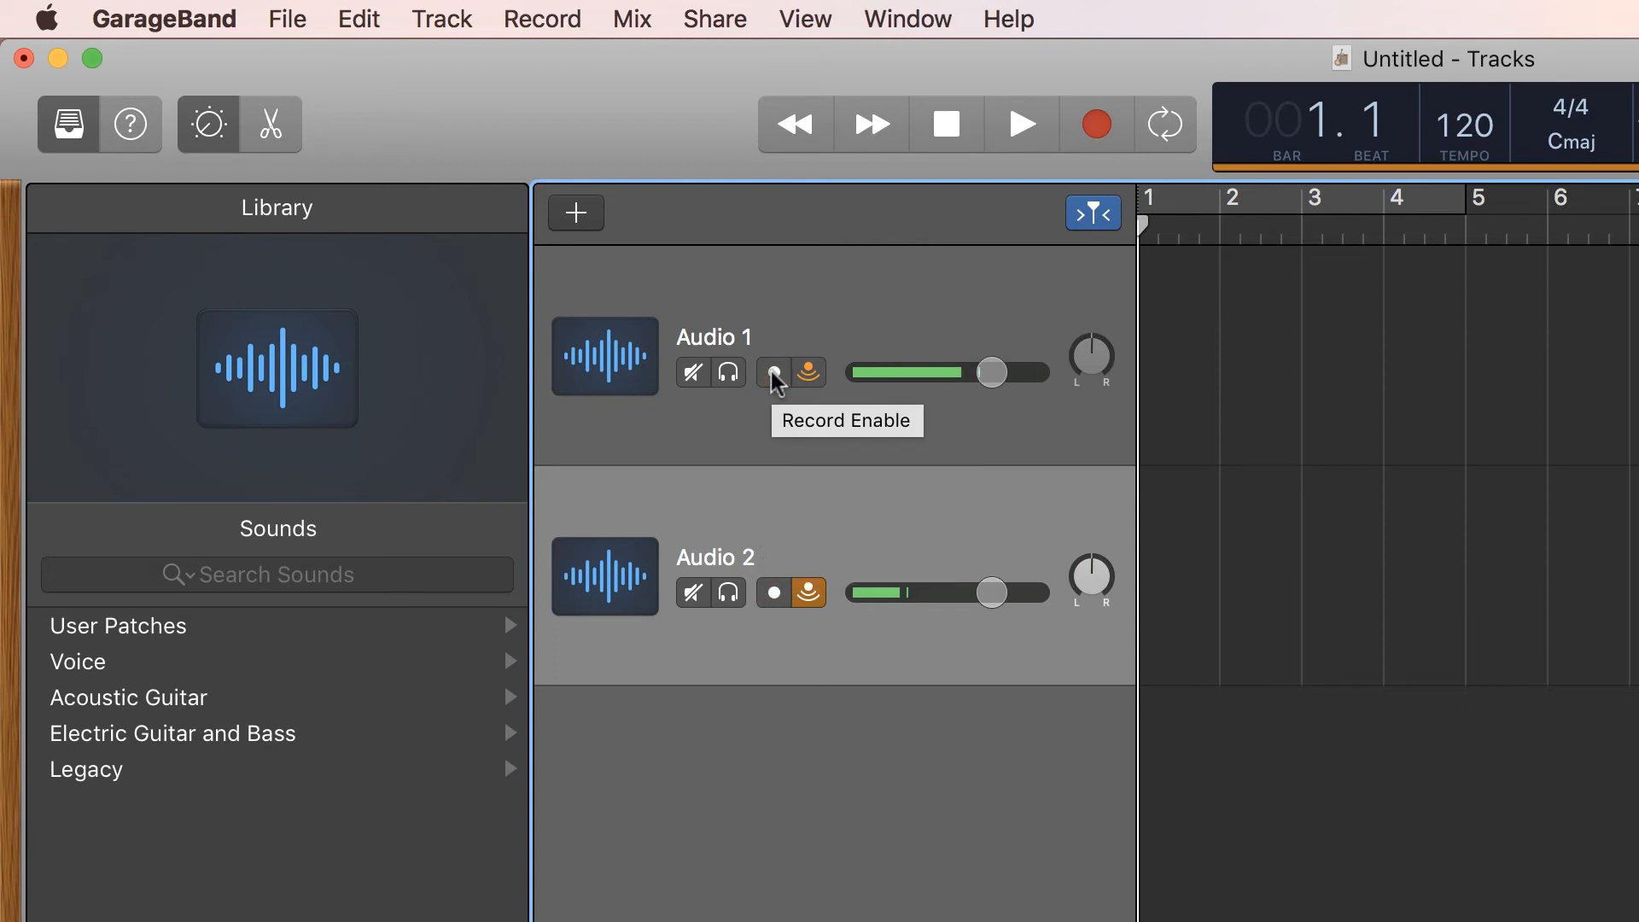
left_click(773, 372)
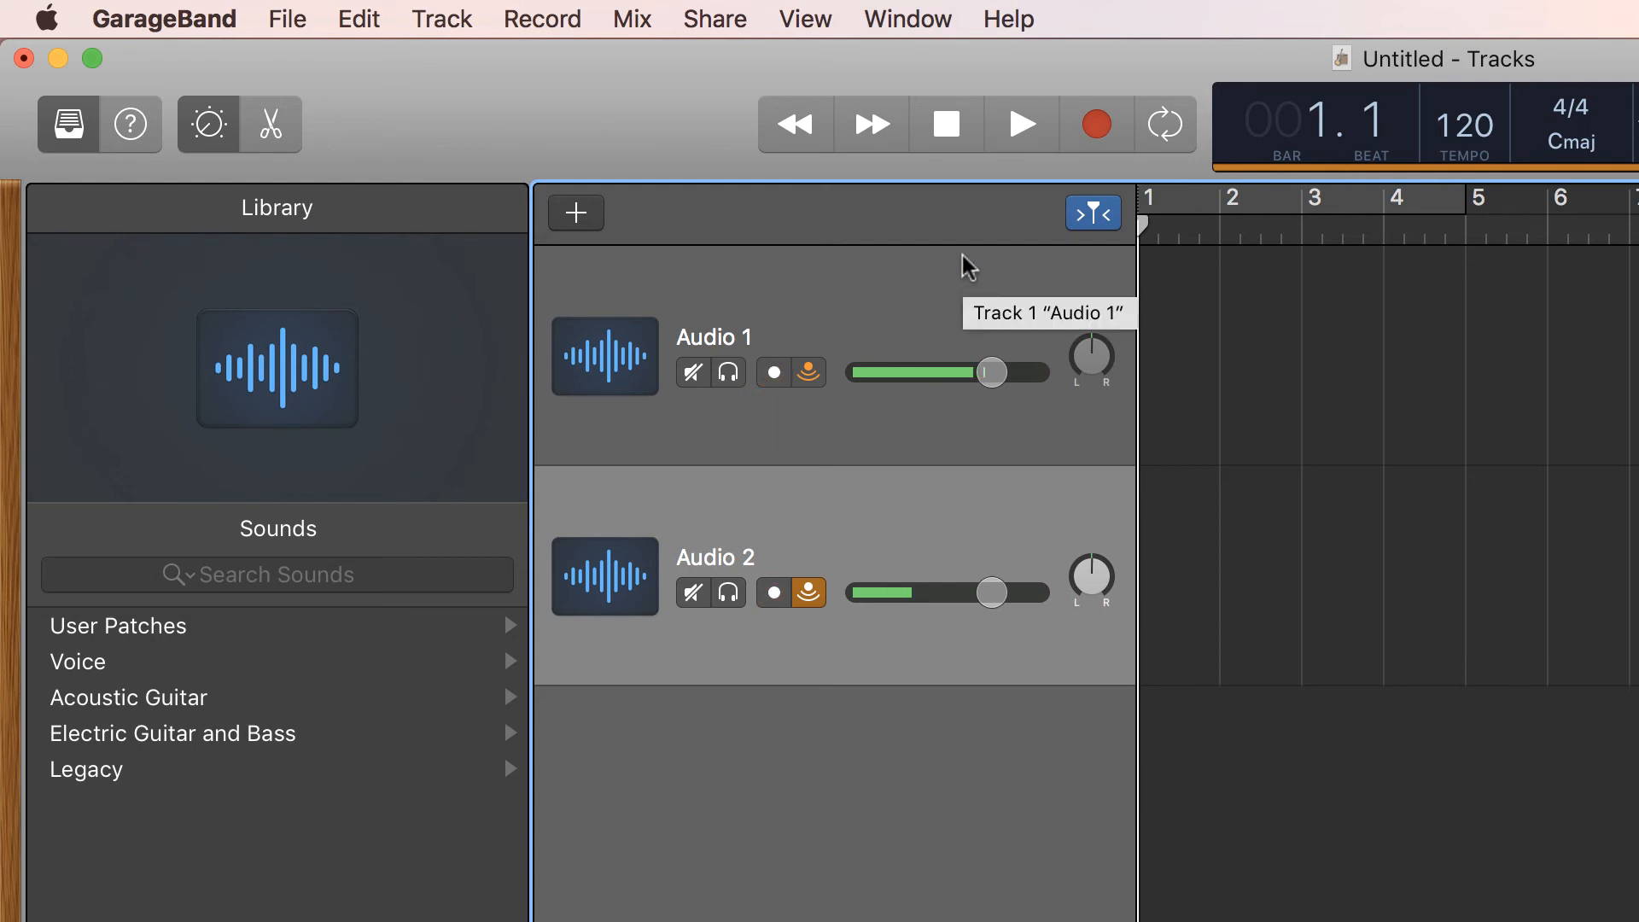
left_click(1096, 125)
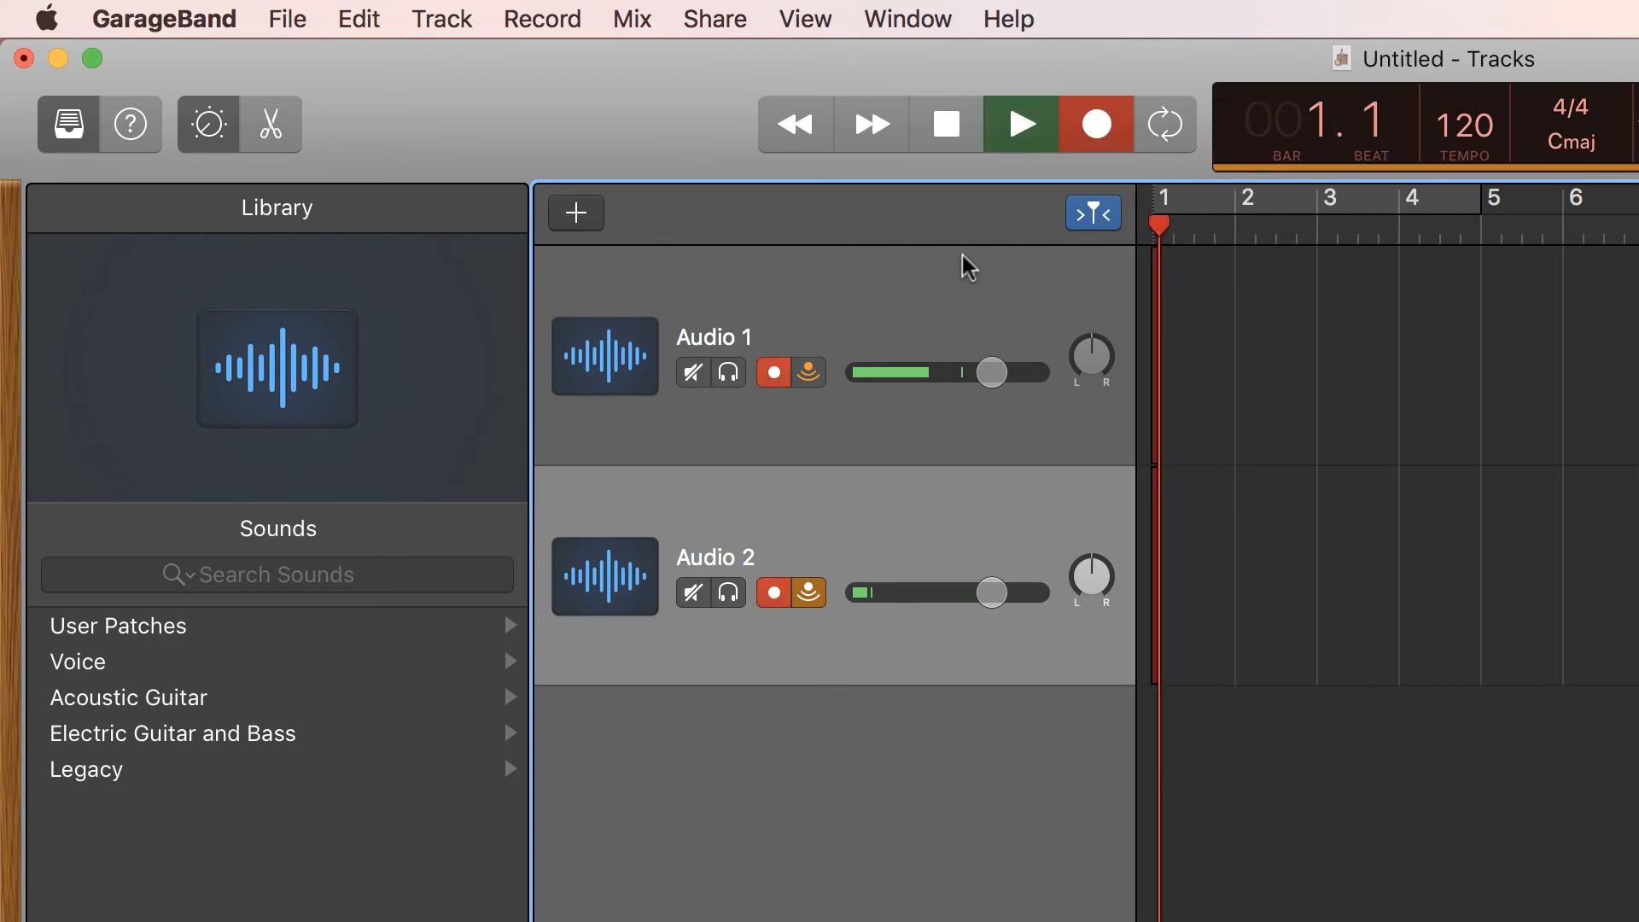
Stop recording, leaving microphone waveform regions on Audio 1 and Audio 2 through about bar 7.
left_click(1096, 123)
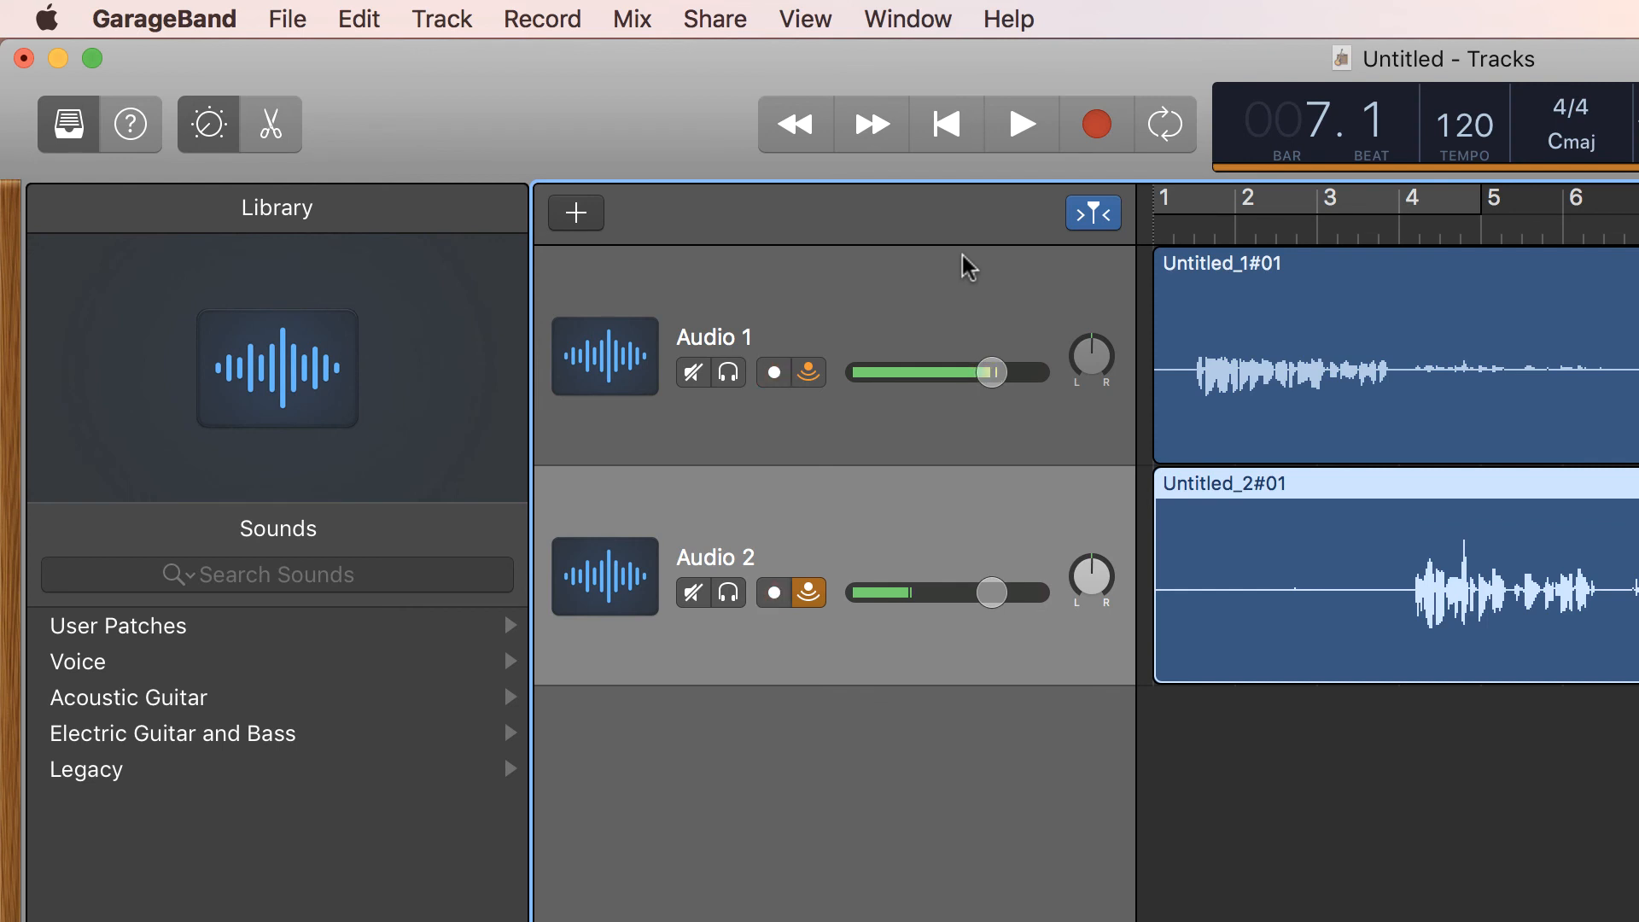
Re-arm Audio 1 and Audio 2 for recording while keeping the recorded regions in place.
left_click(773, 372)
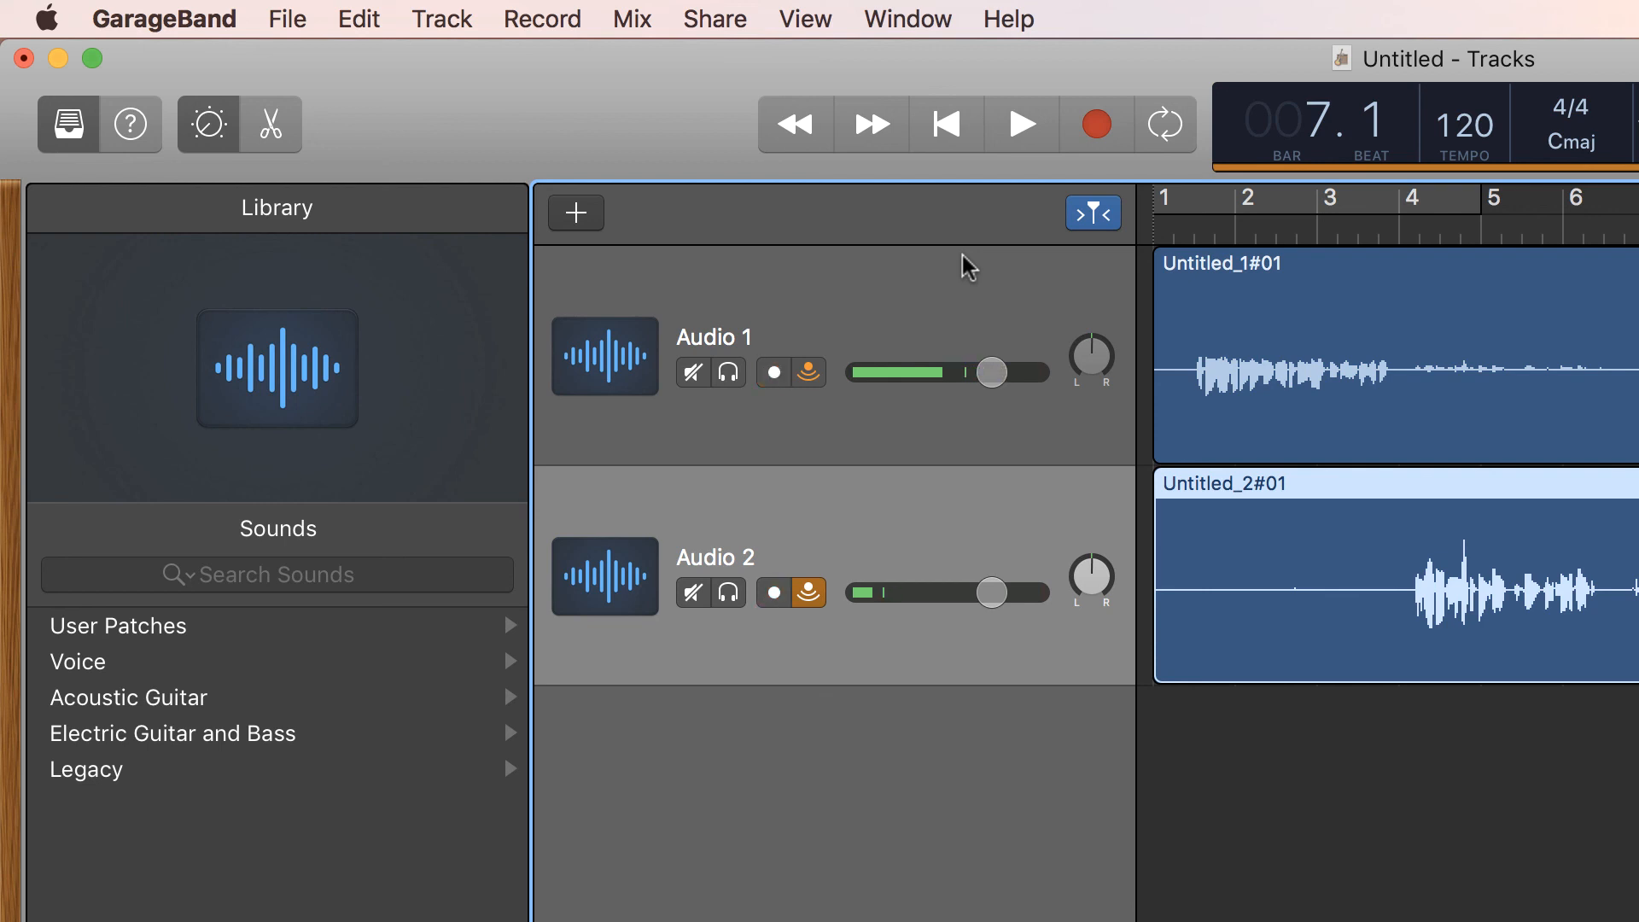
left_click(772, 372)
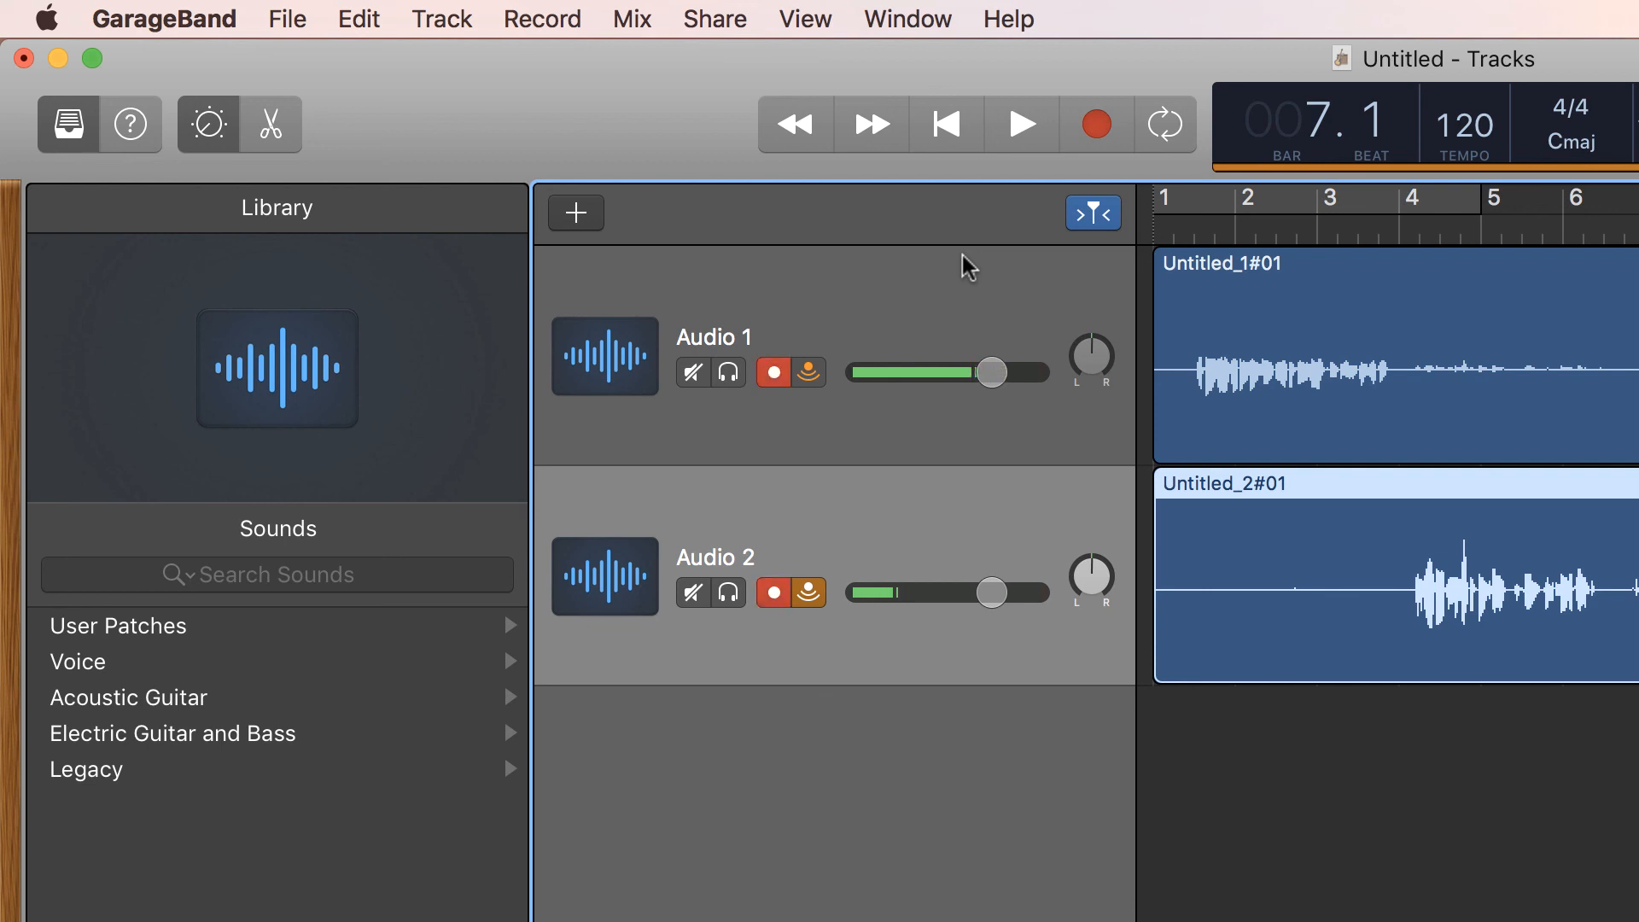